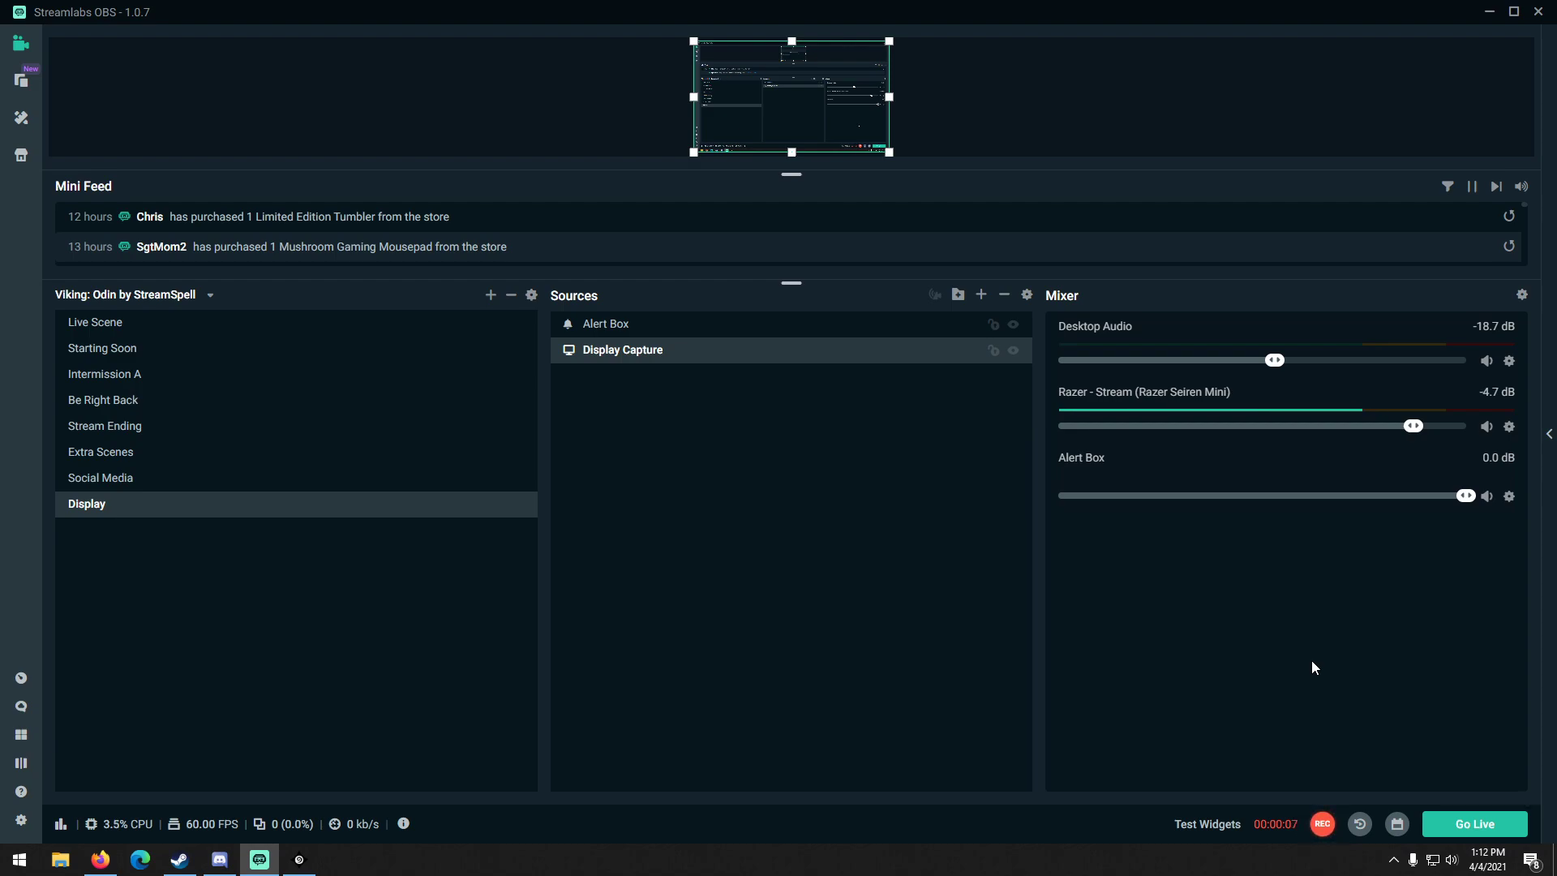
pyautogui.moveTo(711, 617)
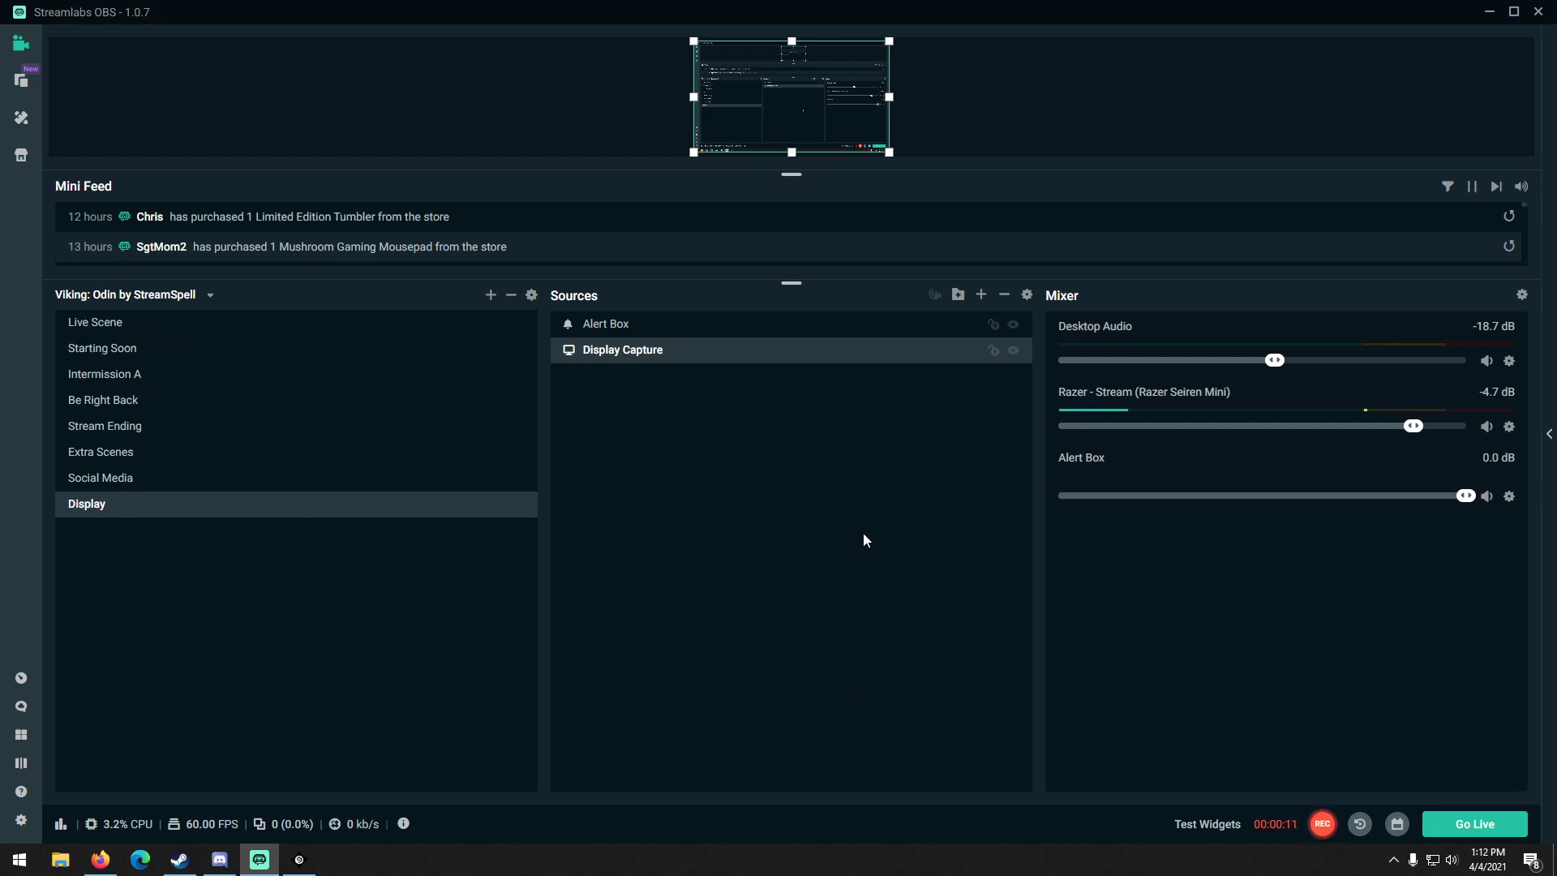
pyautogui.moveTo(613, 500)
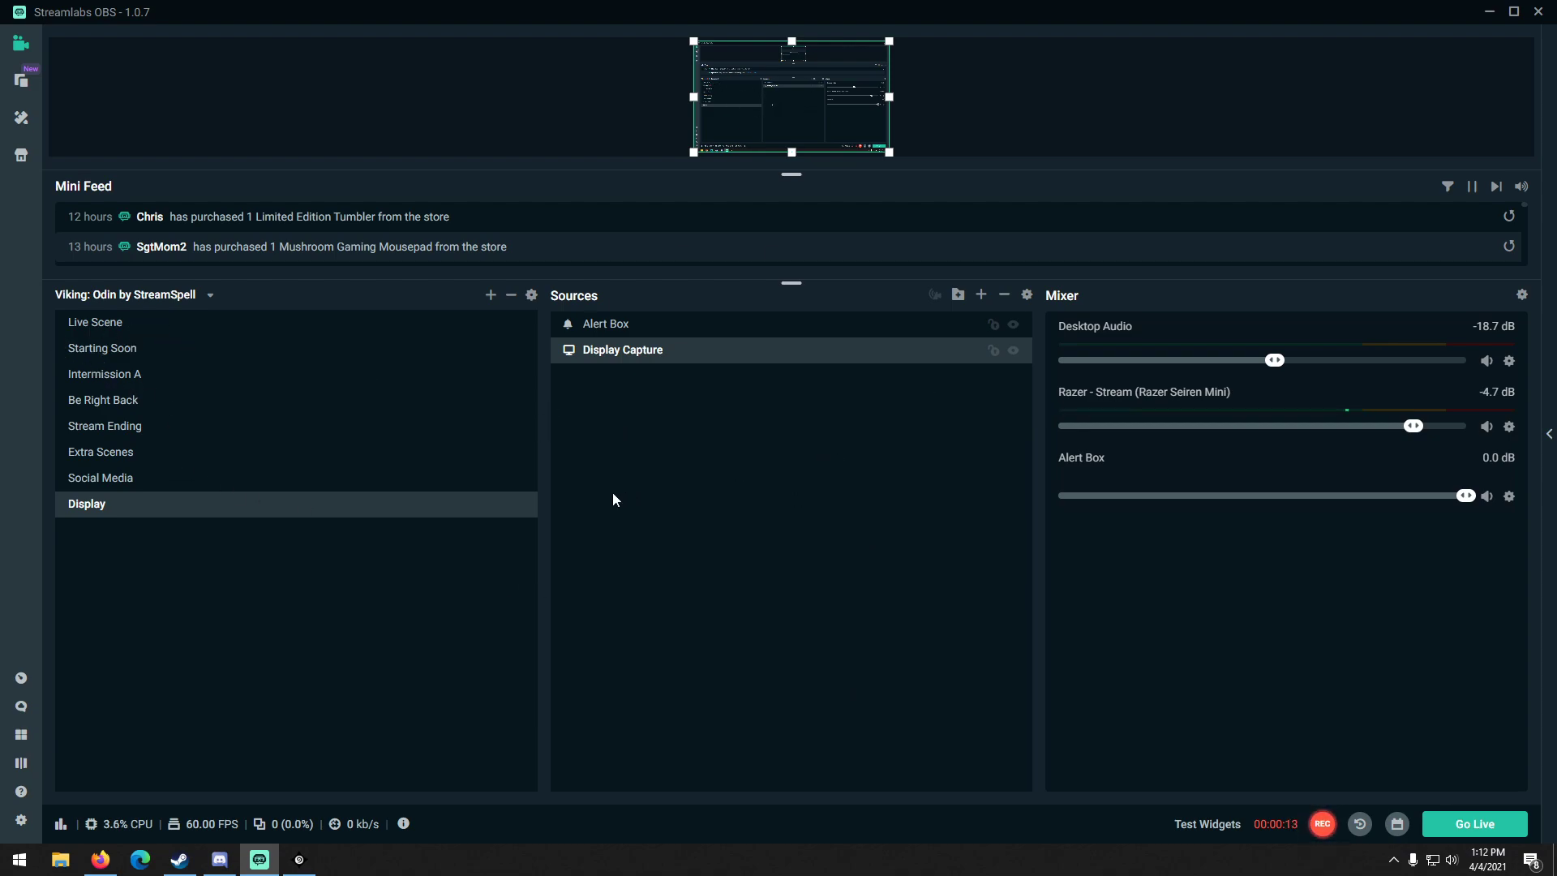
pyautogui.moveTo(660, 437)
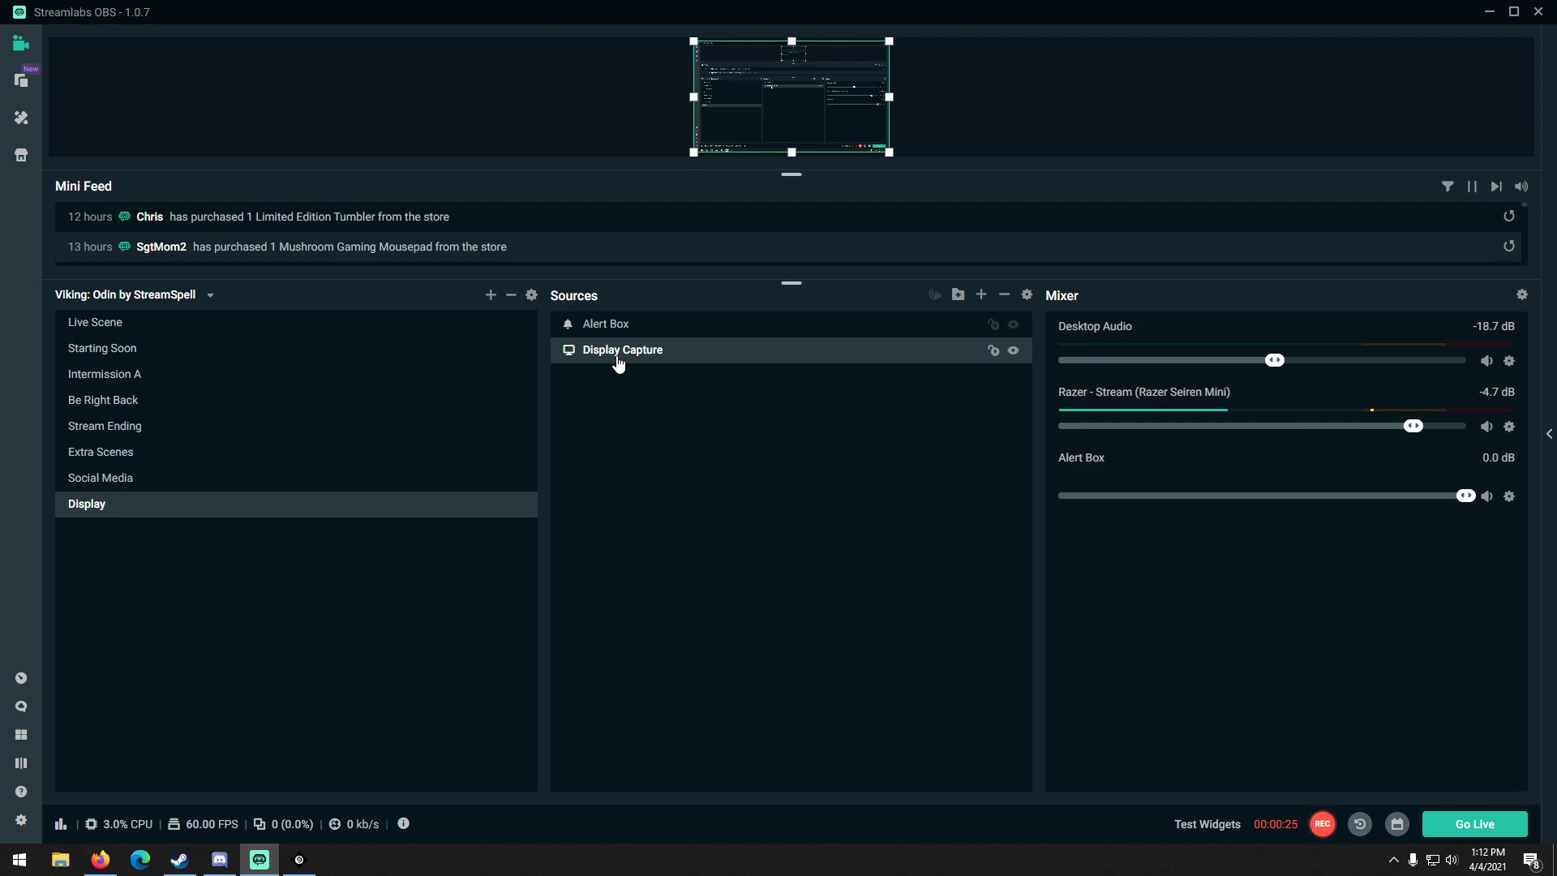
# - Add a new filter to Display Capture and choose Color Correction as its type
pyautogui.rightClick(623, 349)
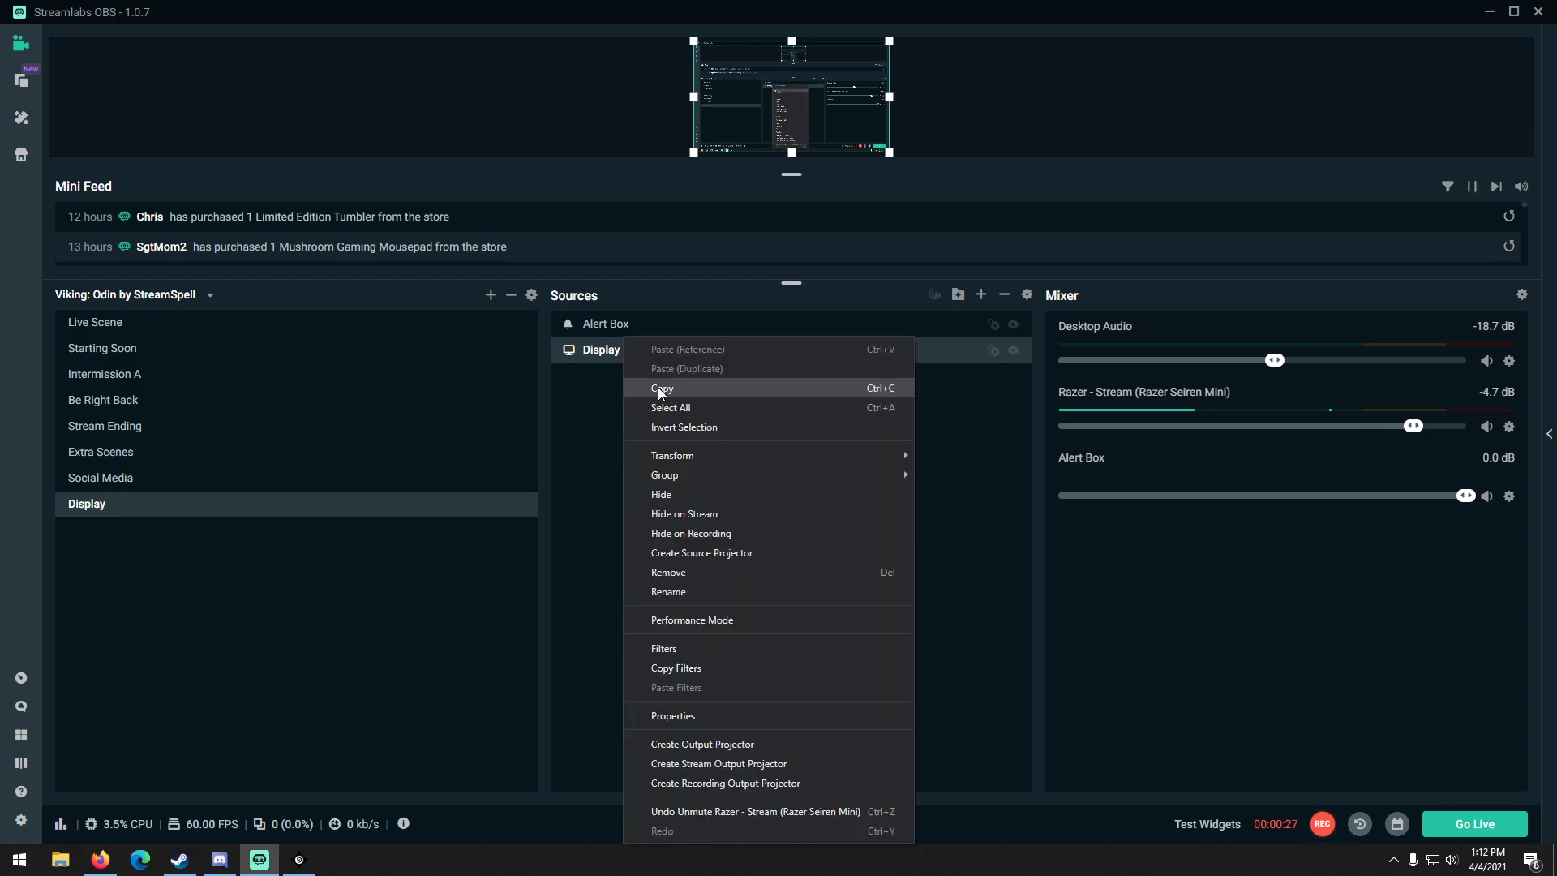
pyautogui.moveTo(664, 647)
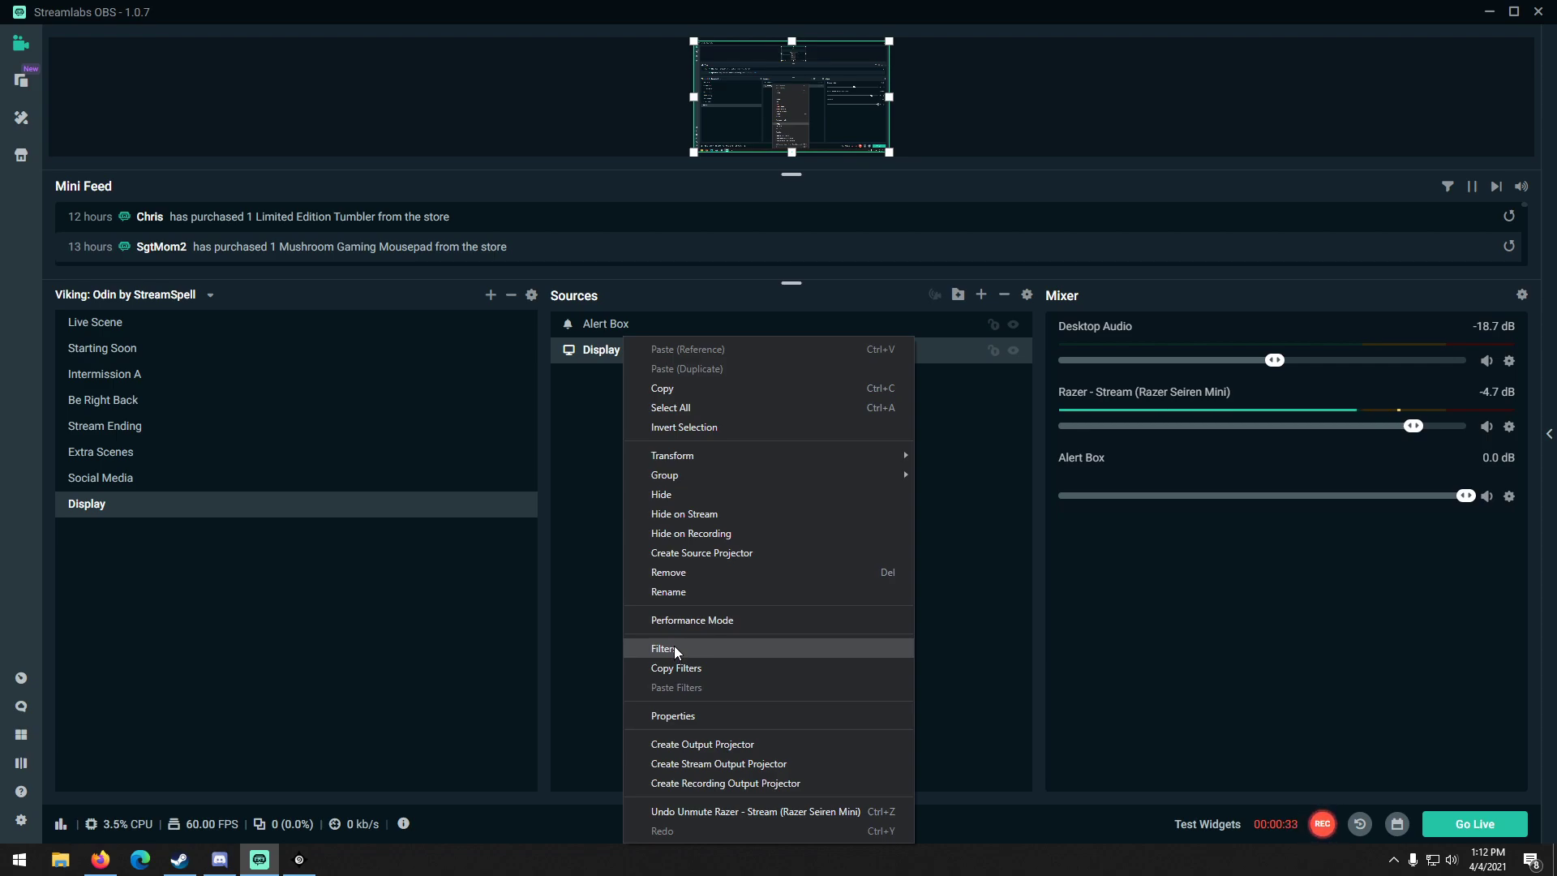
pyautogui.moveTo(690, 654)
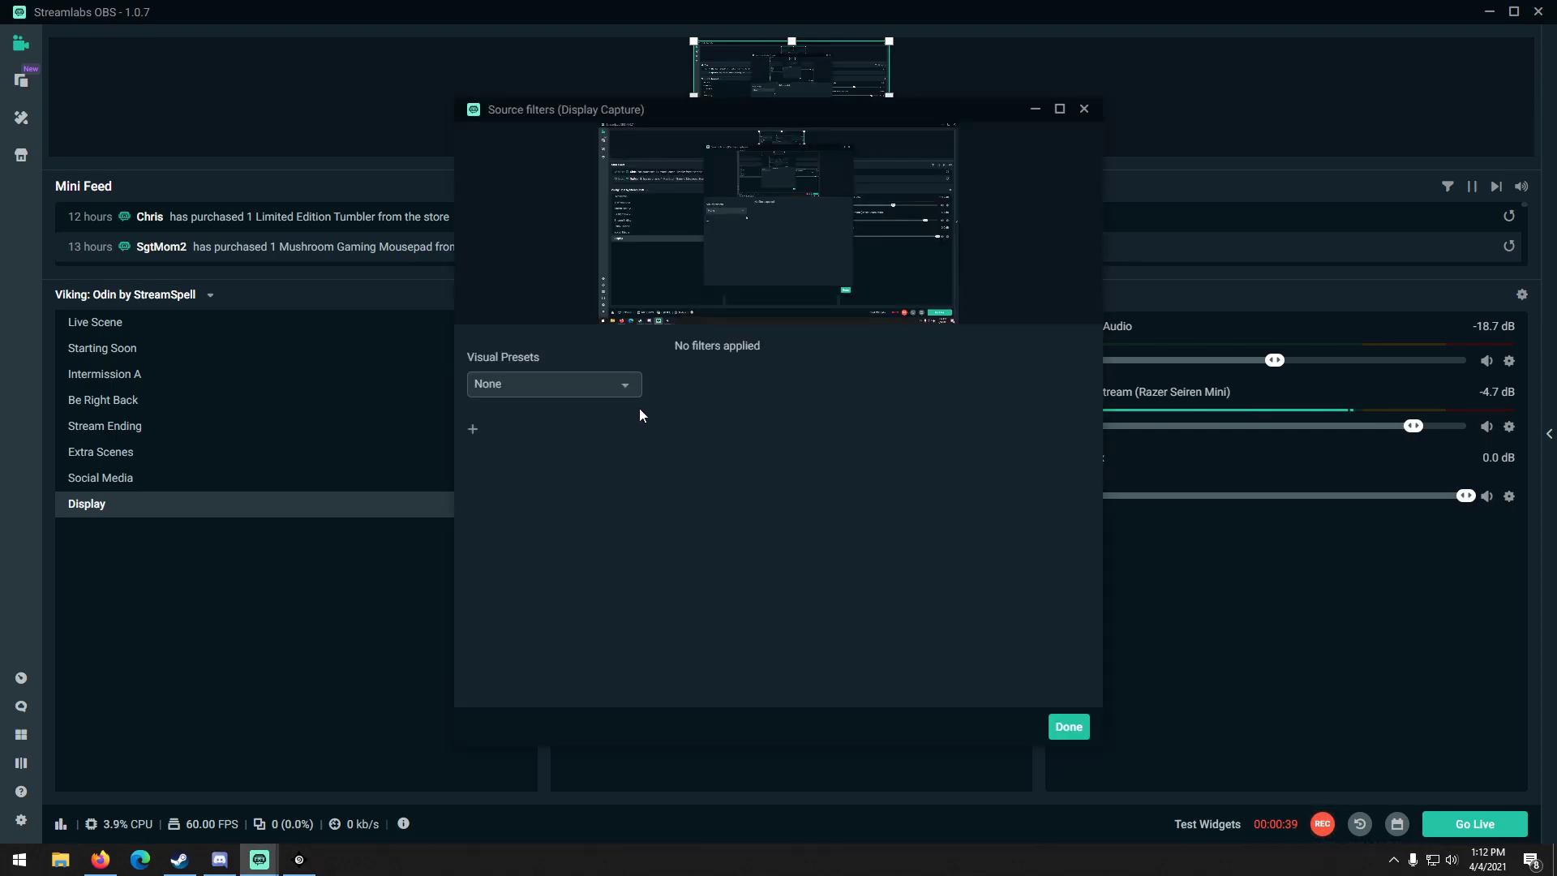
pyautogui.click(472, 429)
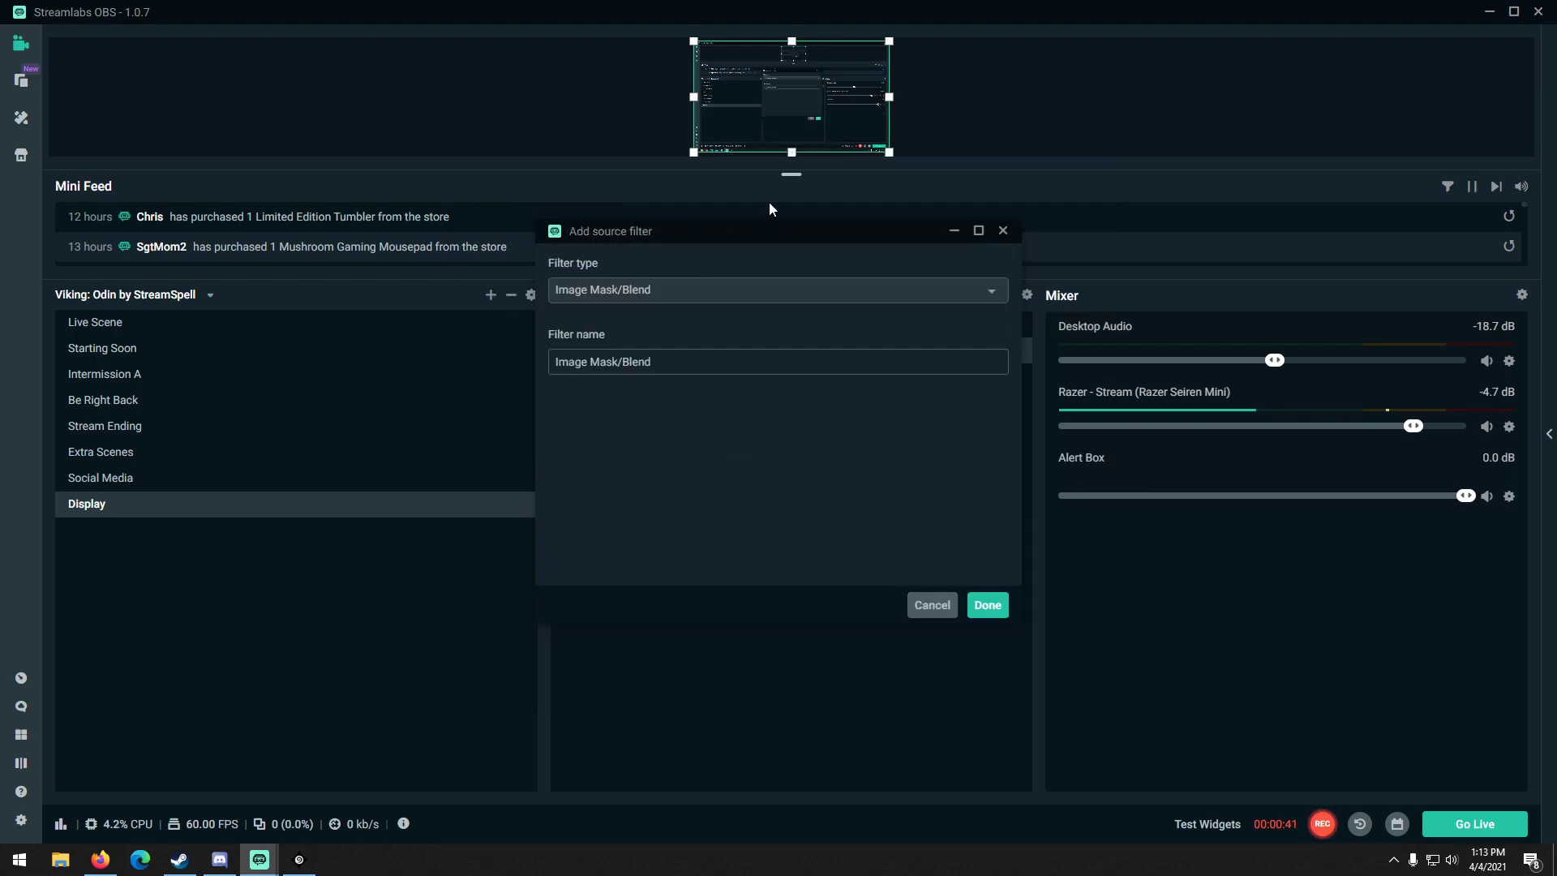
pyautogui.click(777, 288)
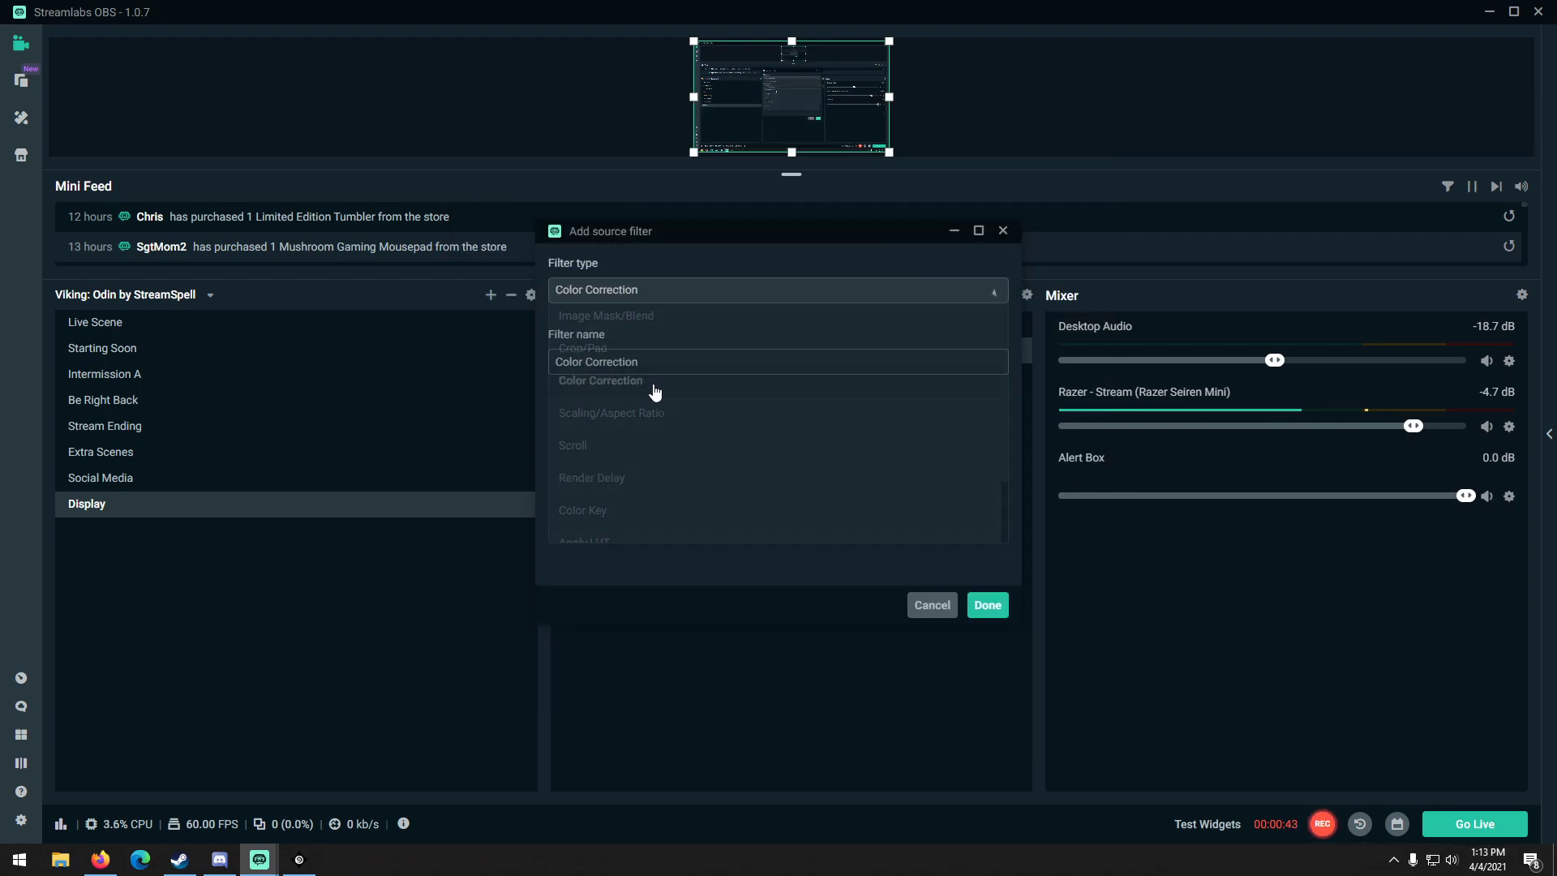
pyautogui.click(986, 605)
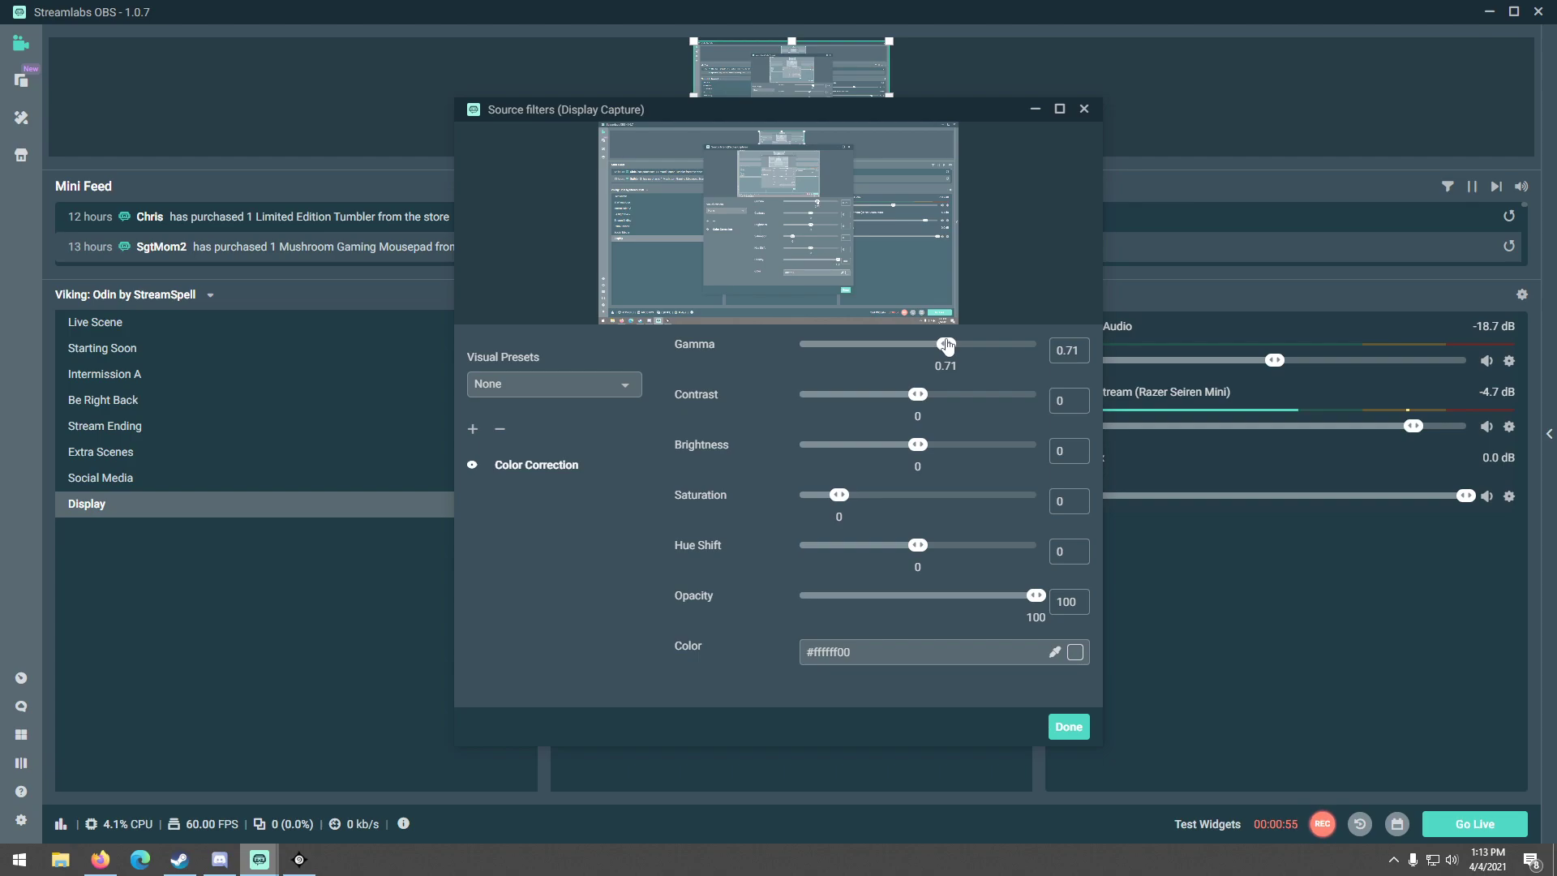
pyautogui.moveTo(1081, 746)
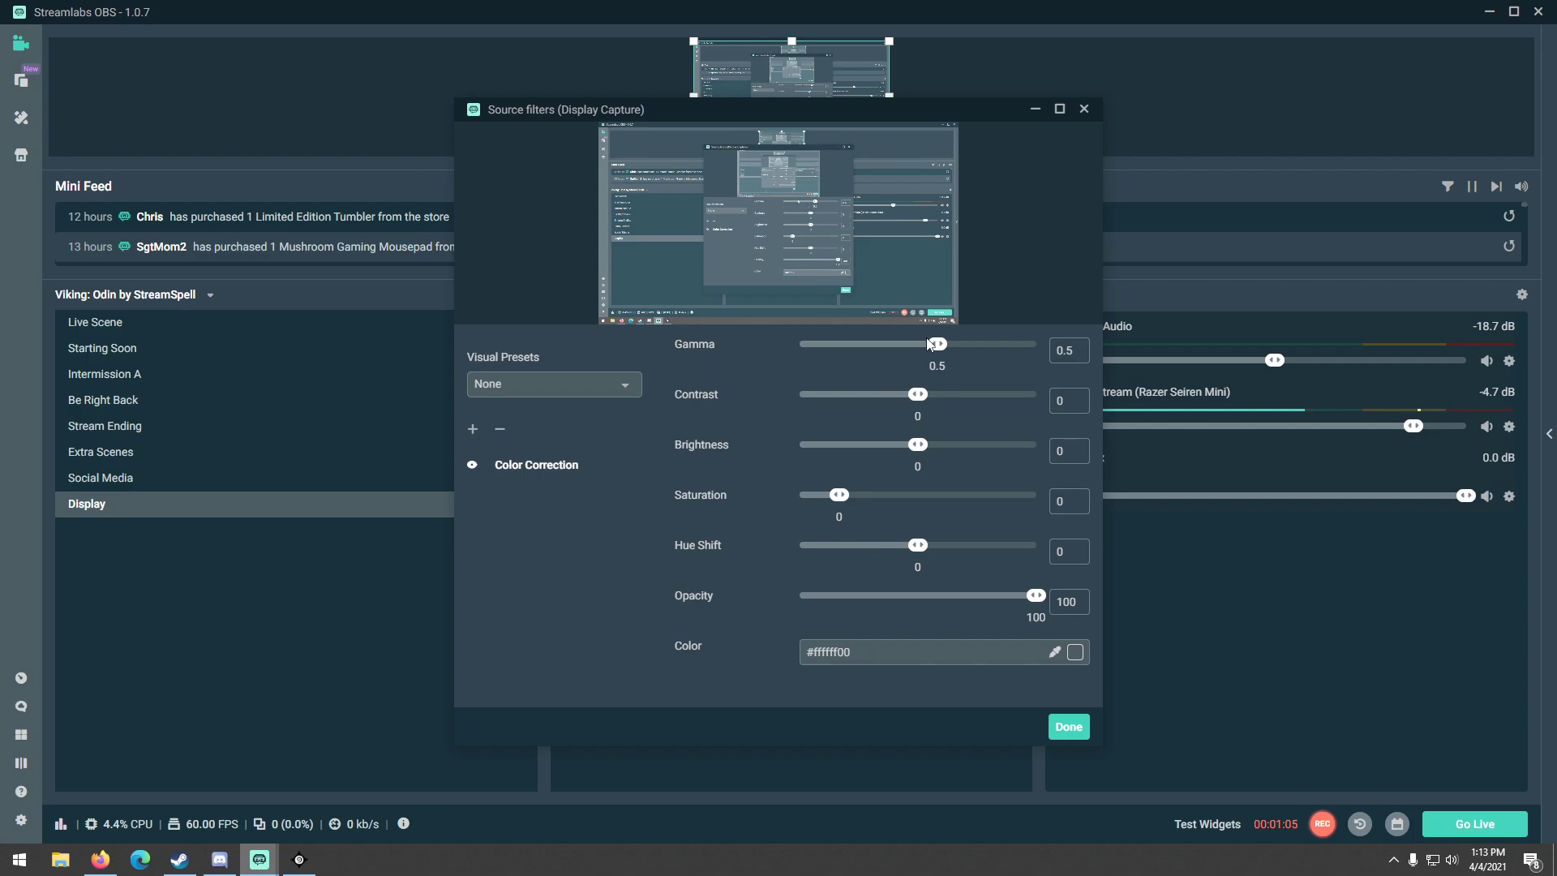
pyautogui.moveTo(818, 381)
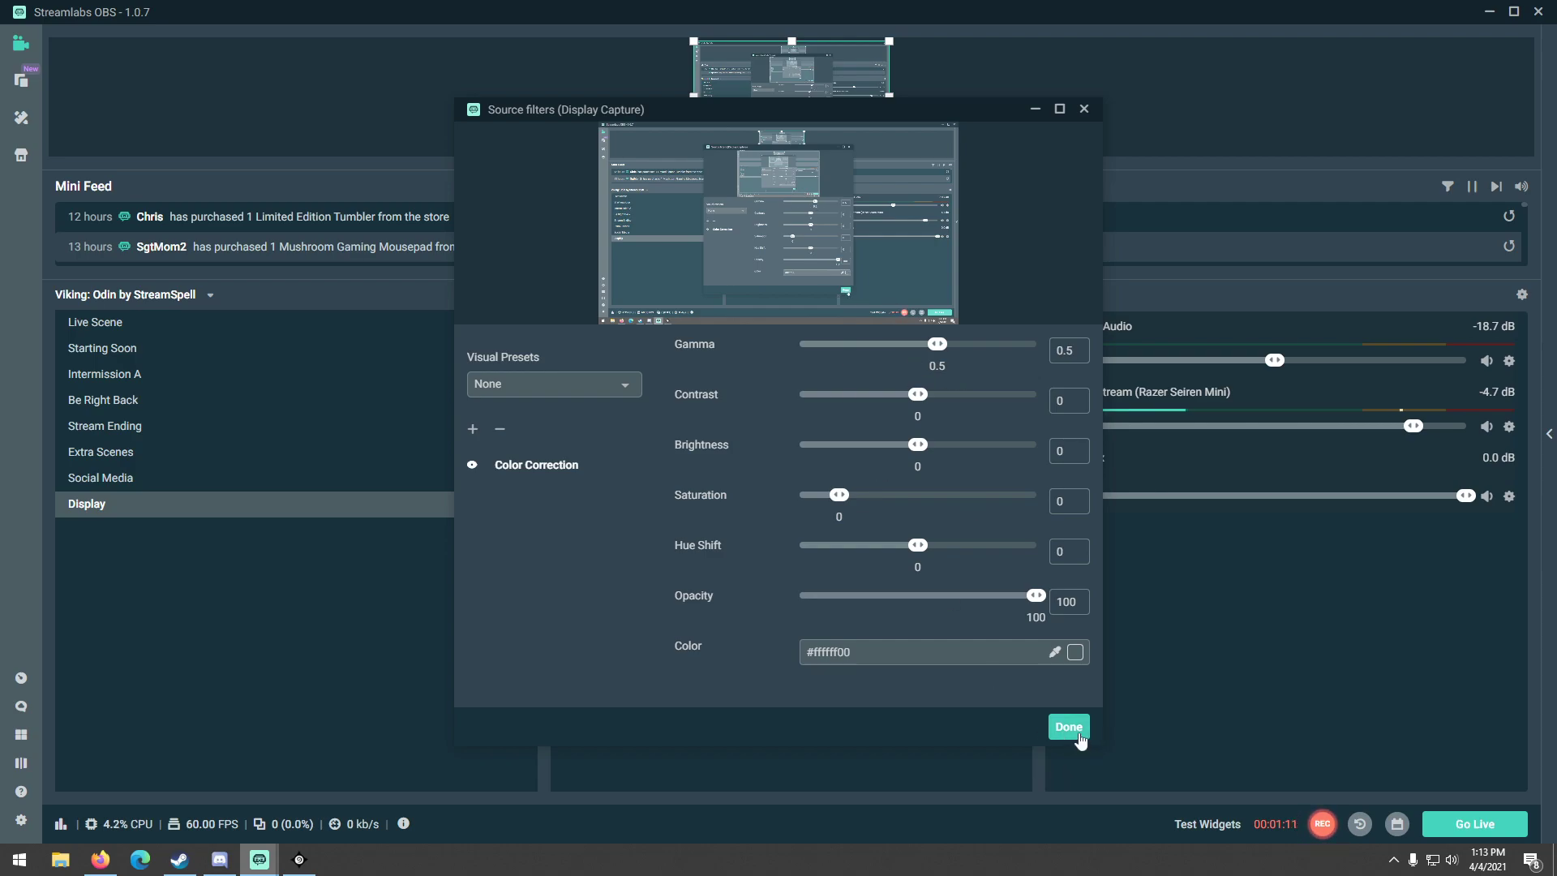
# - Confirm the Color Correction filter with gamma at 0.5 and close Source filters
pyautogui.click(1069, 726)
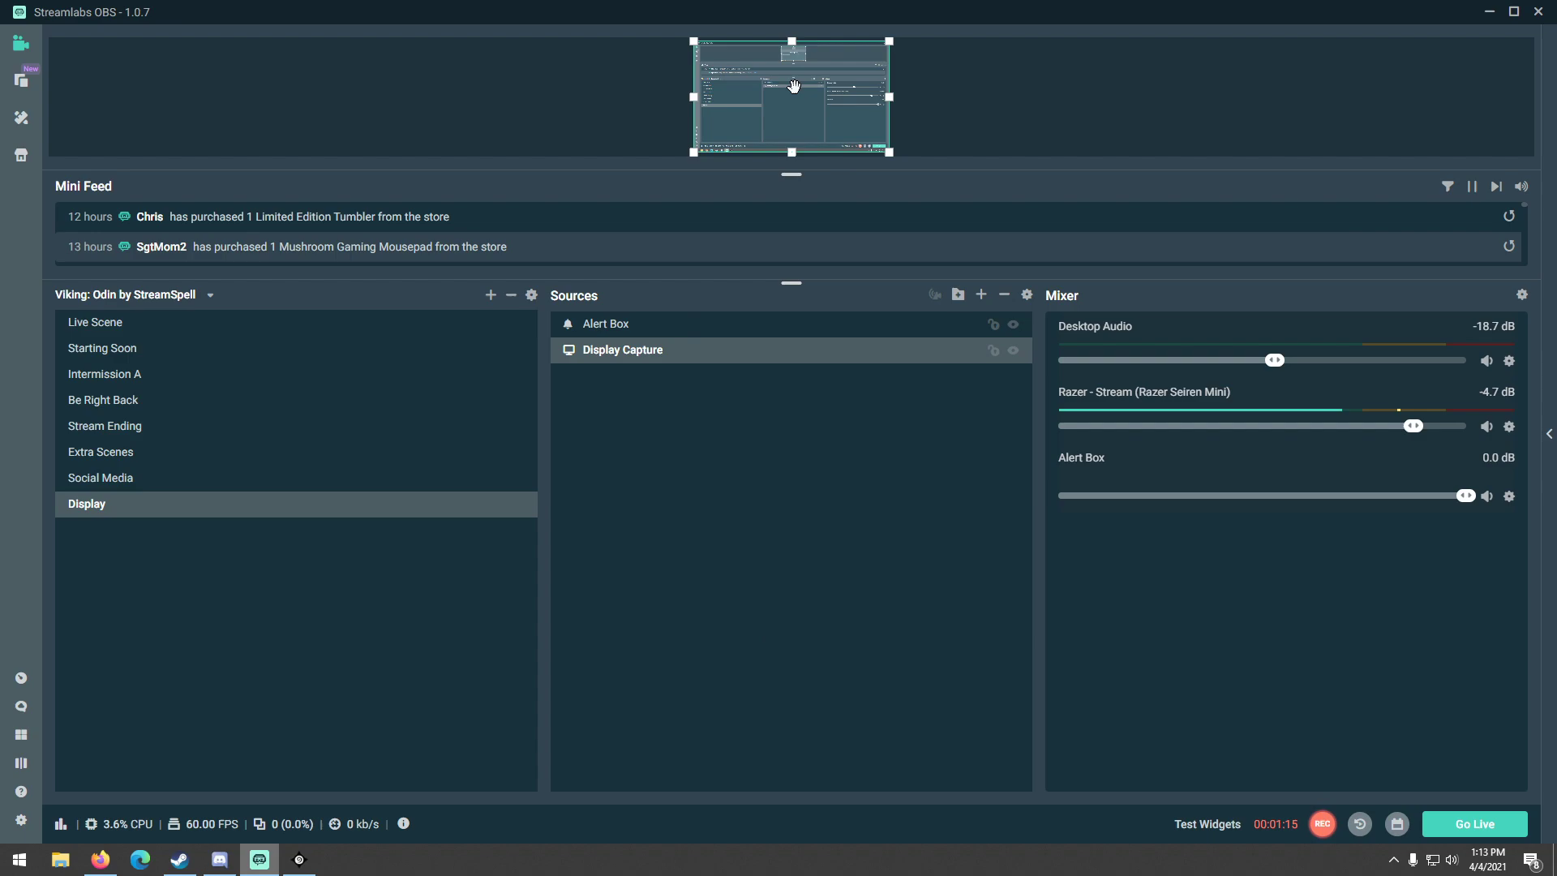
pyautogui.moveTo(791, 184)
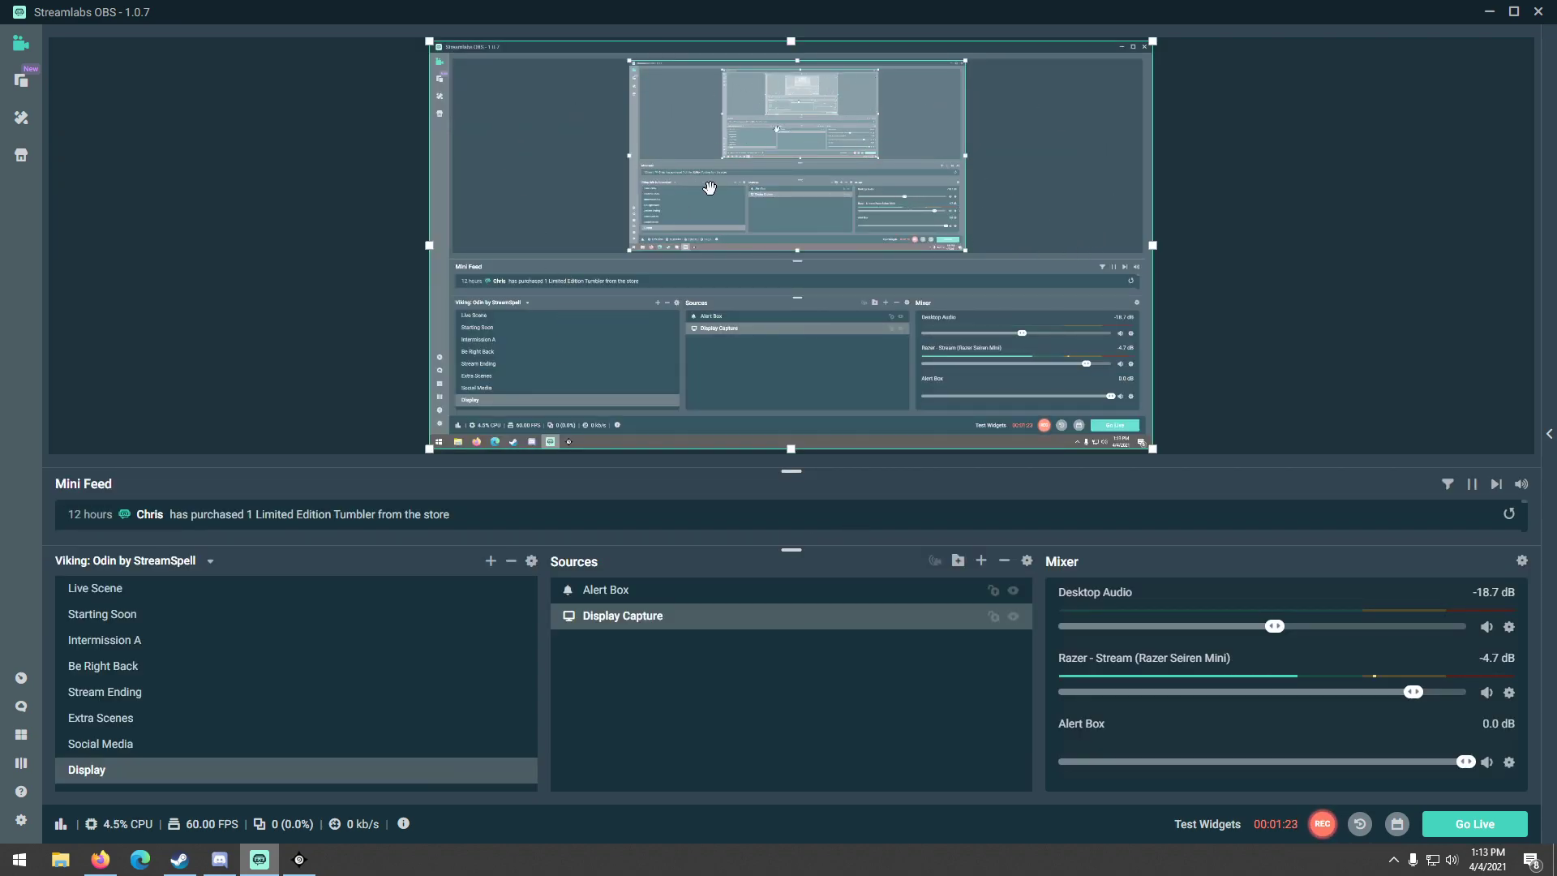
pyautogui.moveTo(894, 353)
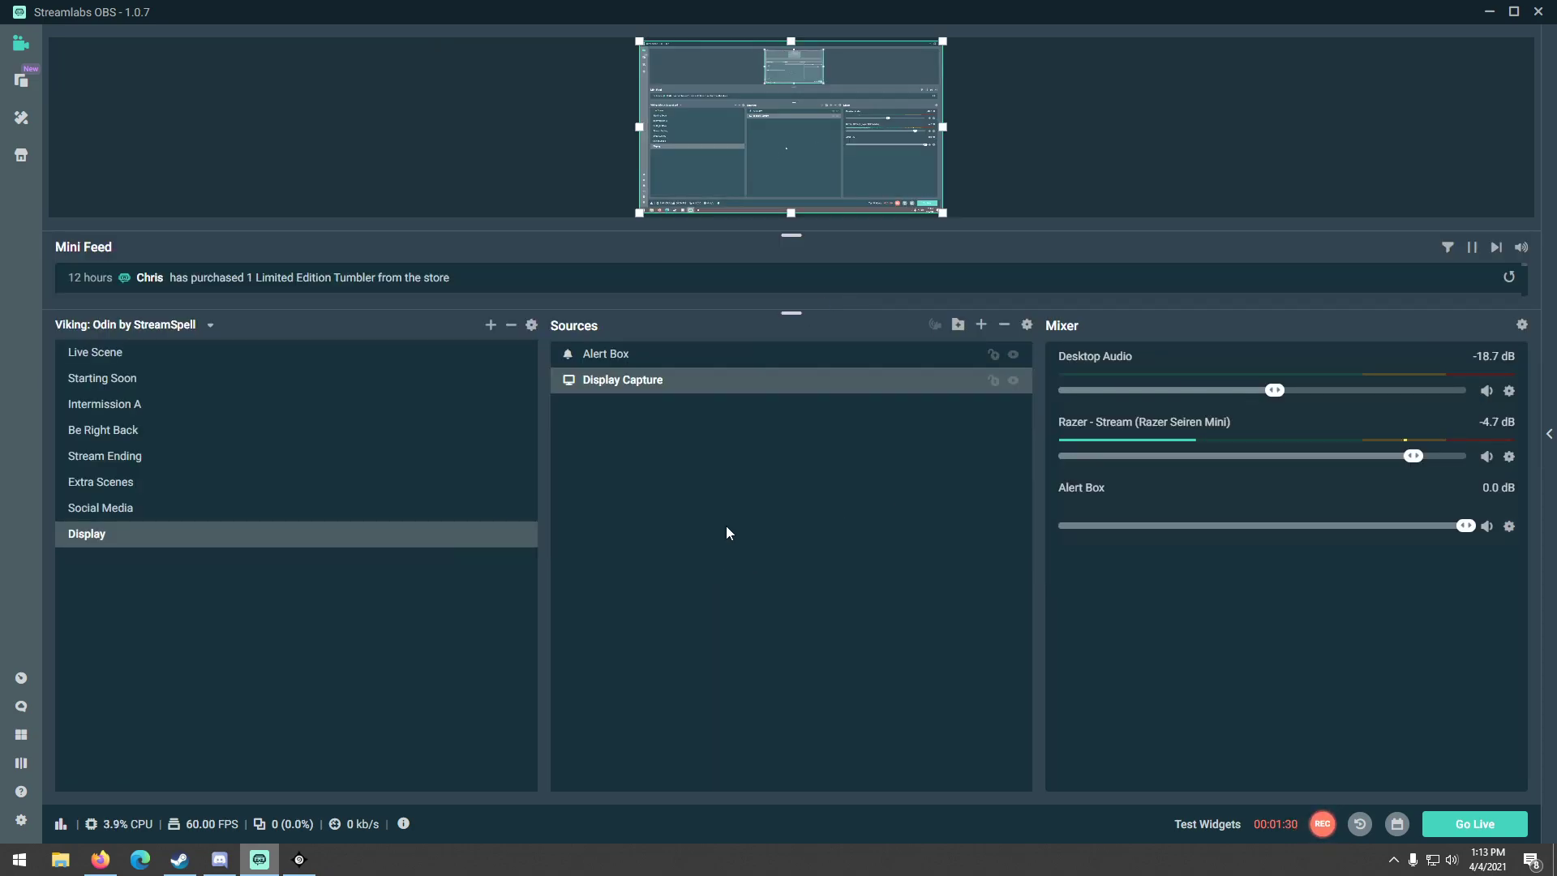
pyautogui.moveTo(640, 452)
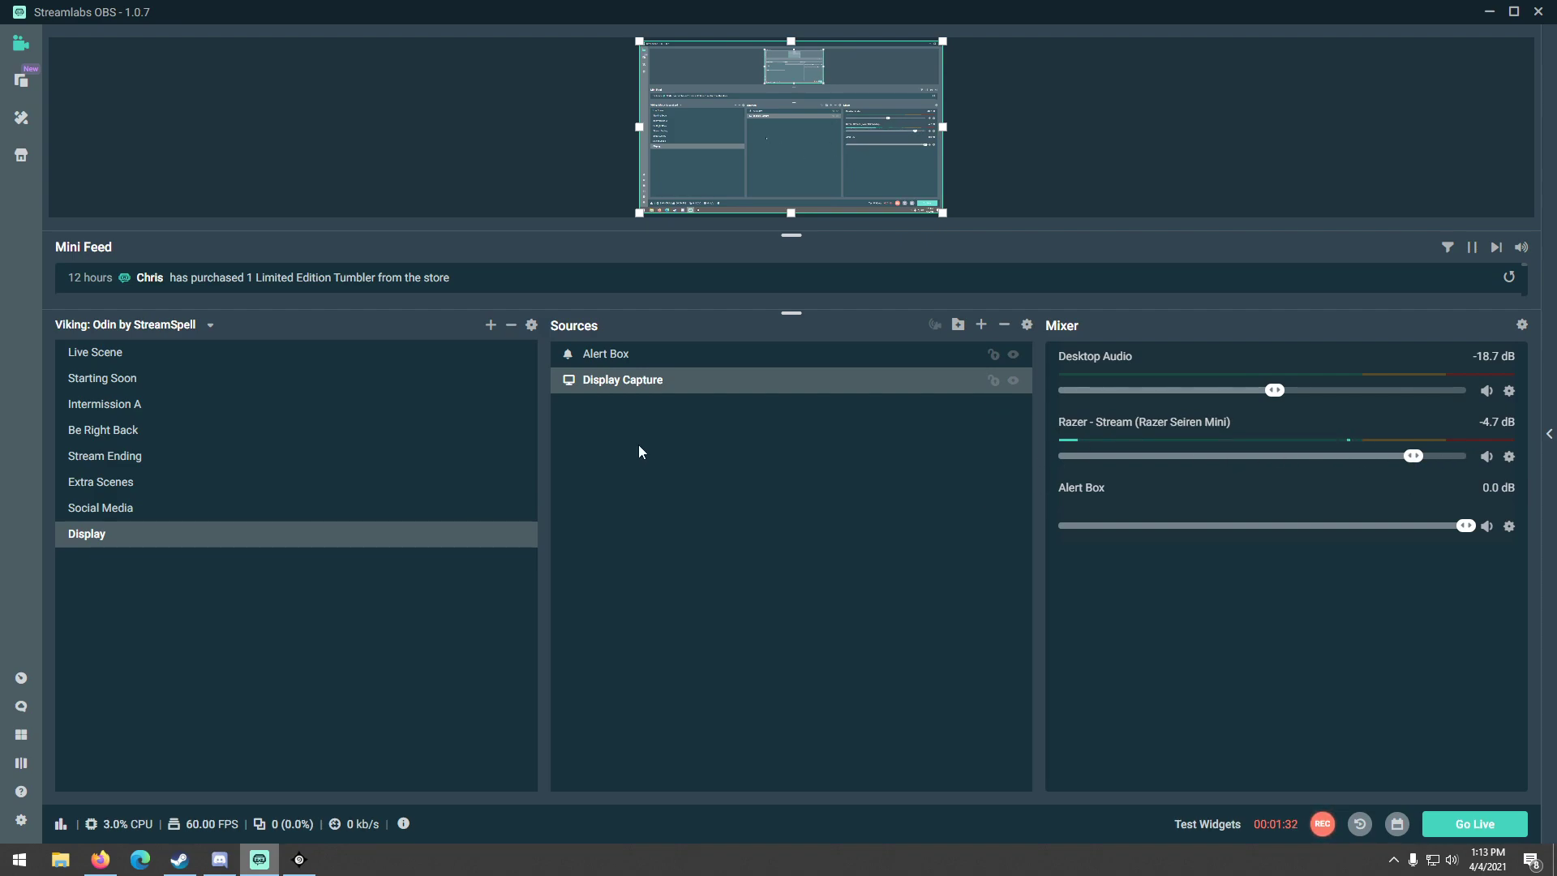
pyautogui.moveTo(66, 711)
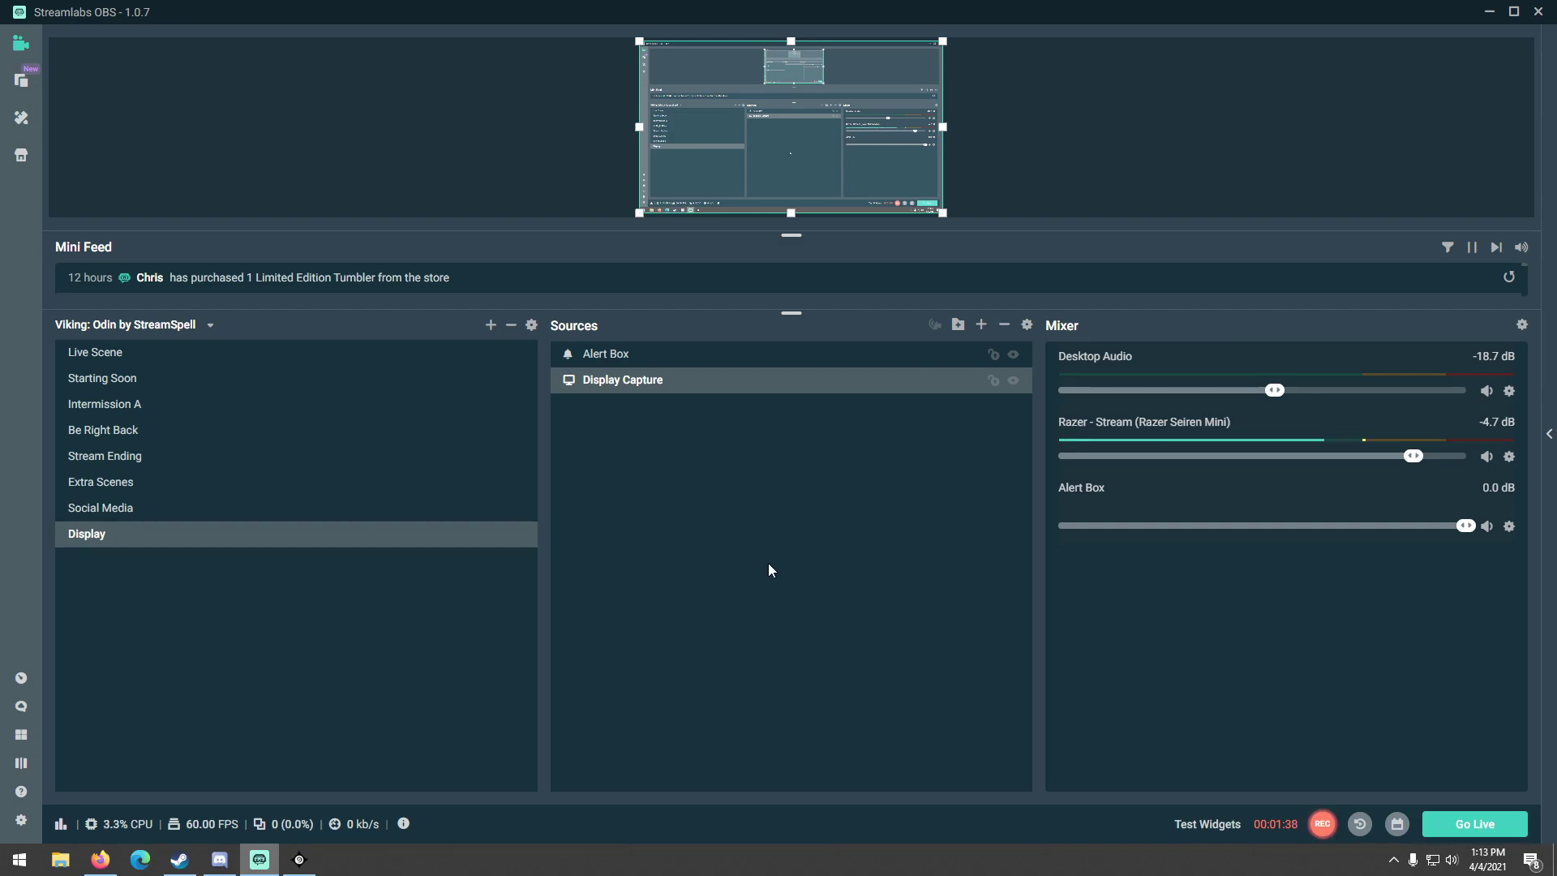
pyautogui.moveTo(1313, 844)
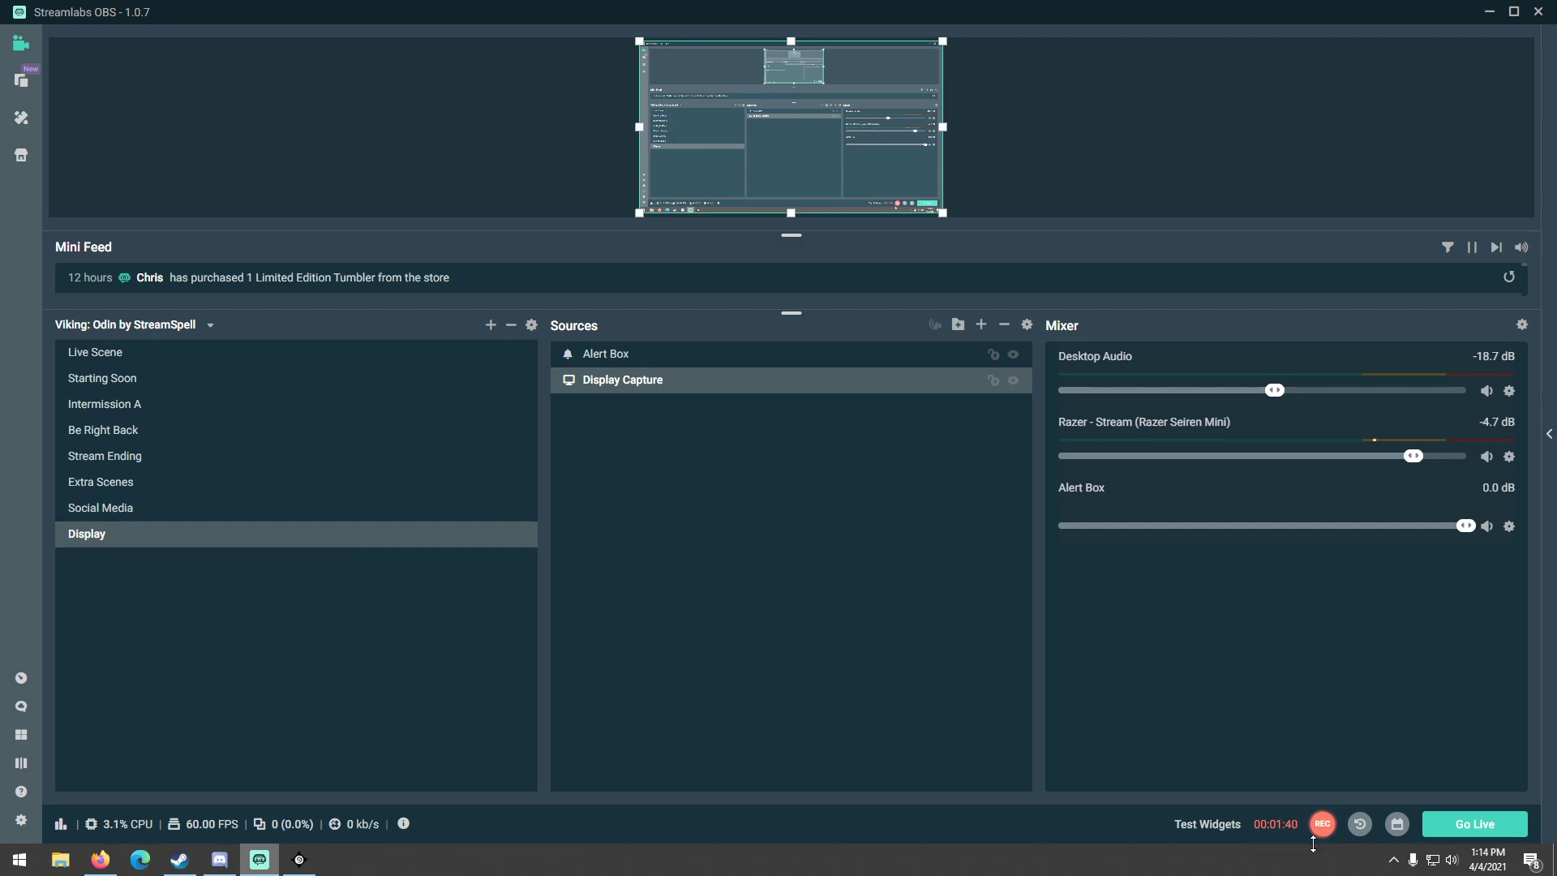